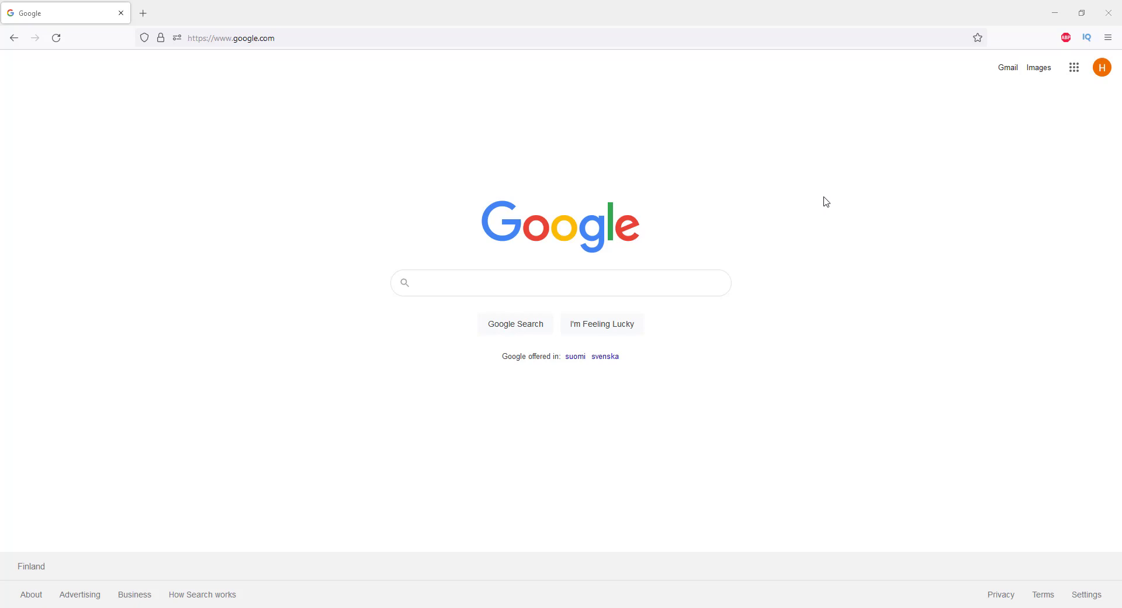
mouse_move(782, 197)
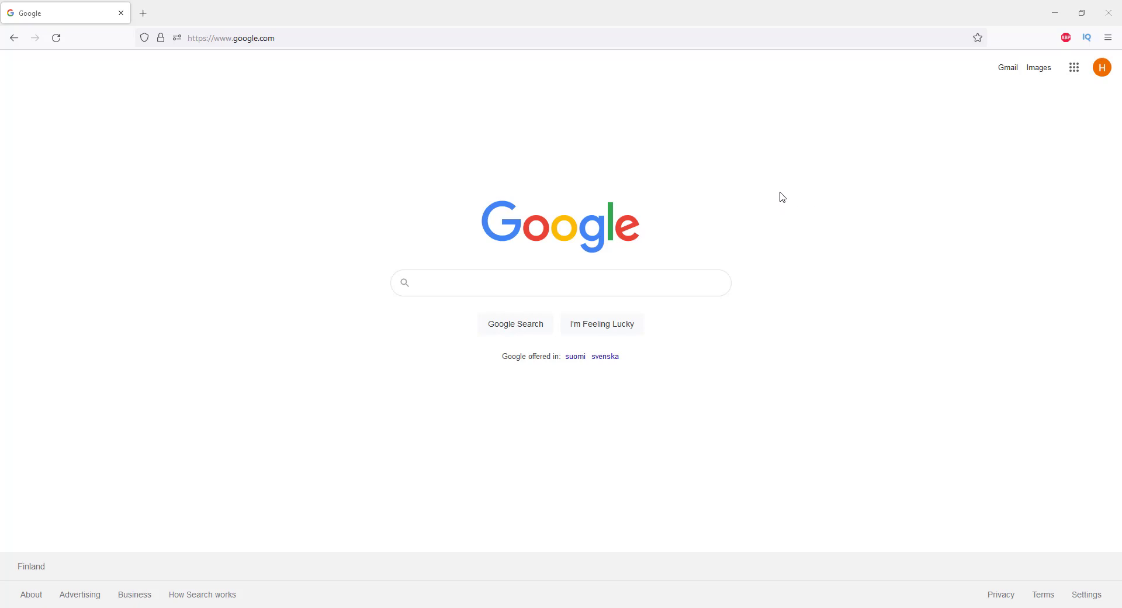
mouse_move(770, 195)
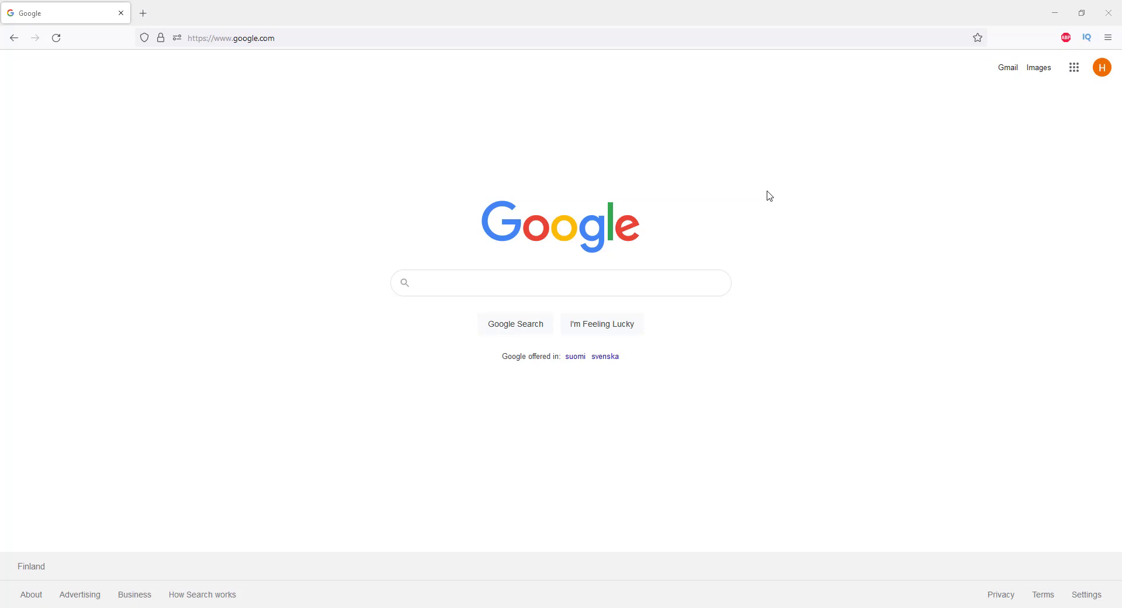
mouse_move(650, 223)
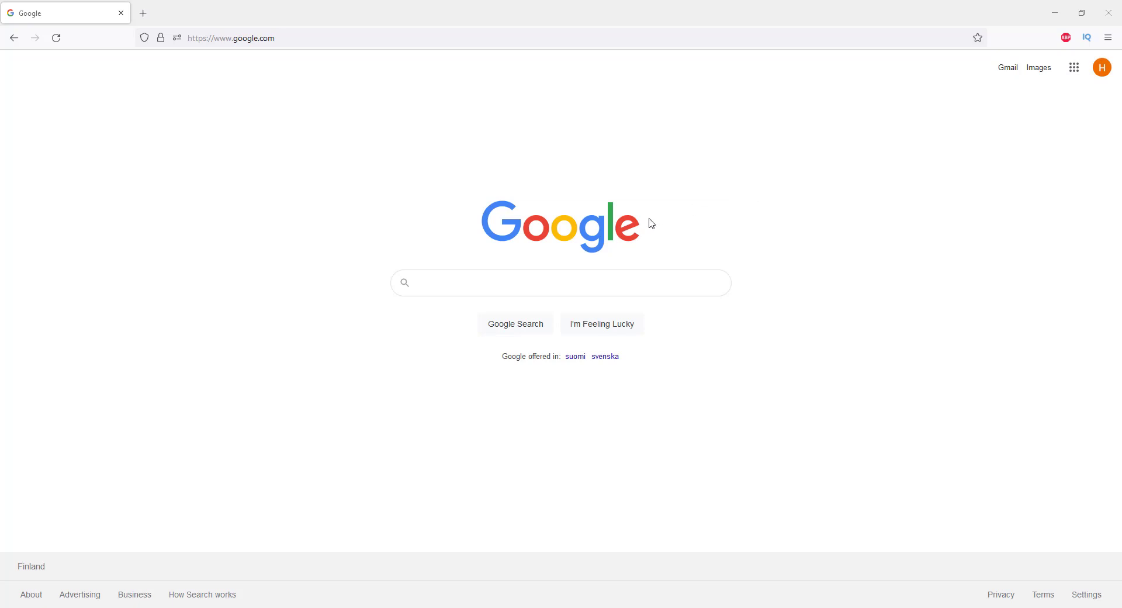
mouse_move(635, 221)
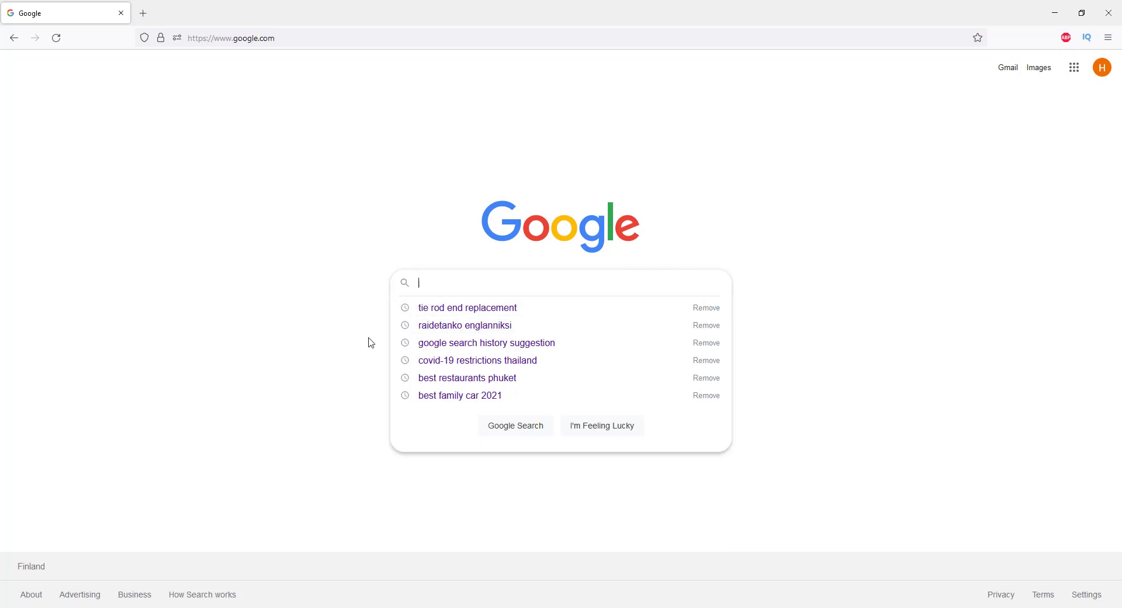
mouse_move(680, 267)
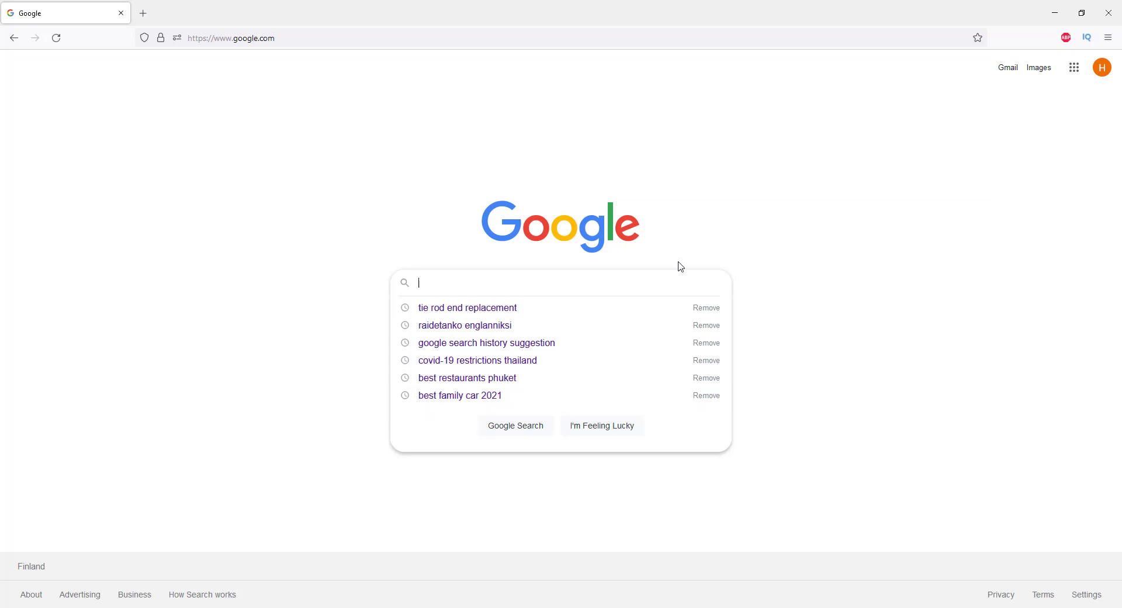
mouse_move(765, 201)
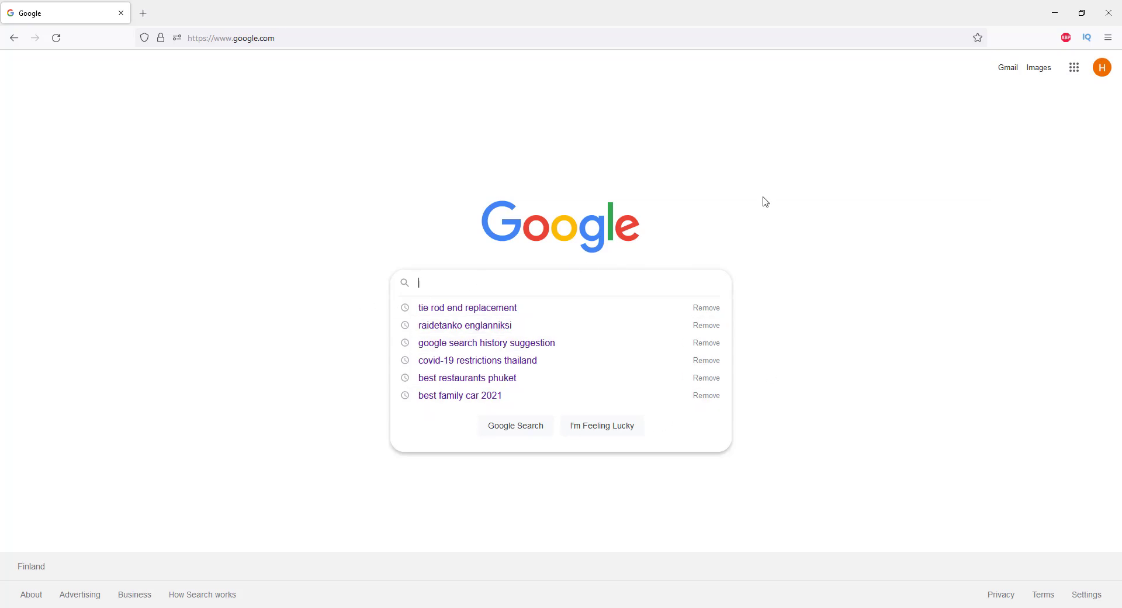
Type 'best', clear the search box, and open the footer Settings menu
text(best)
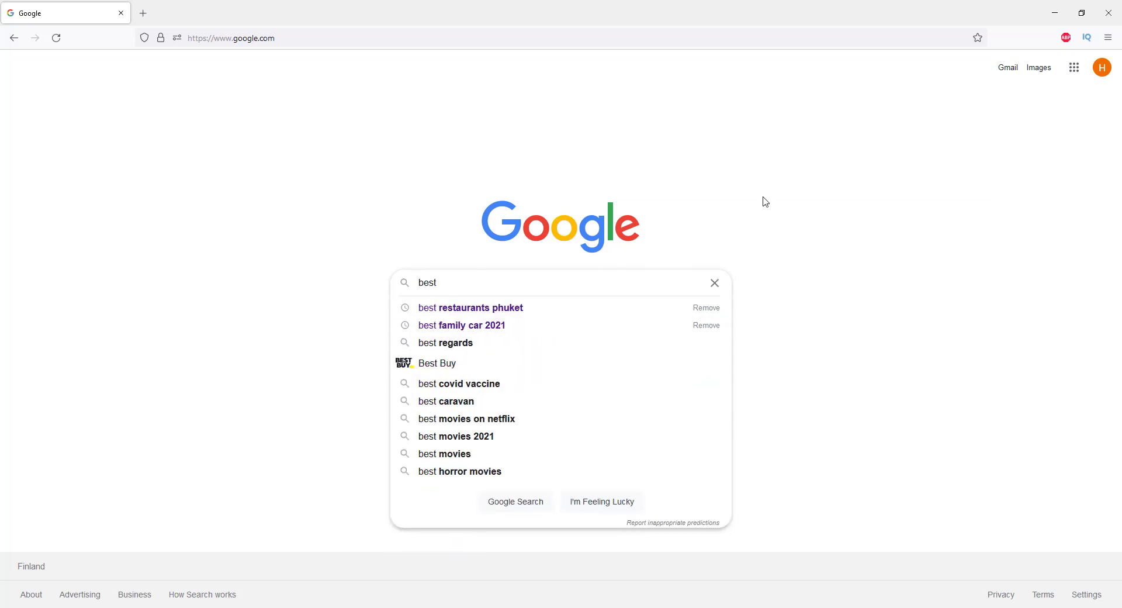
mouse_move(733, 338)
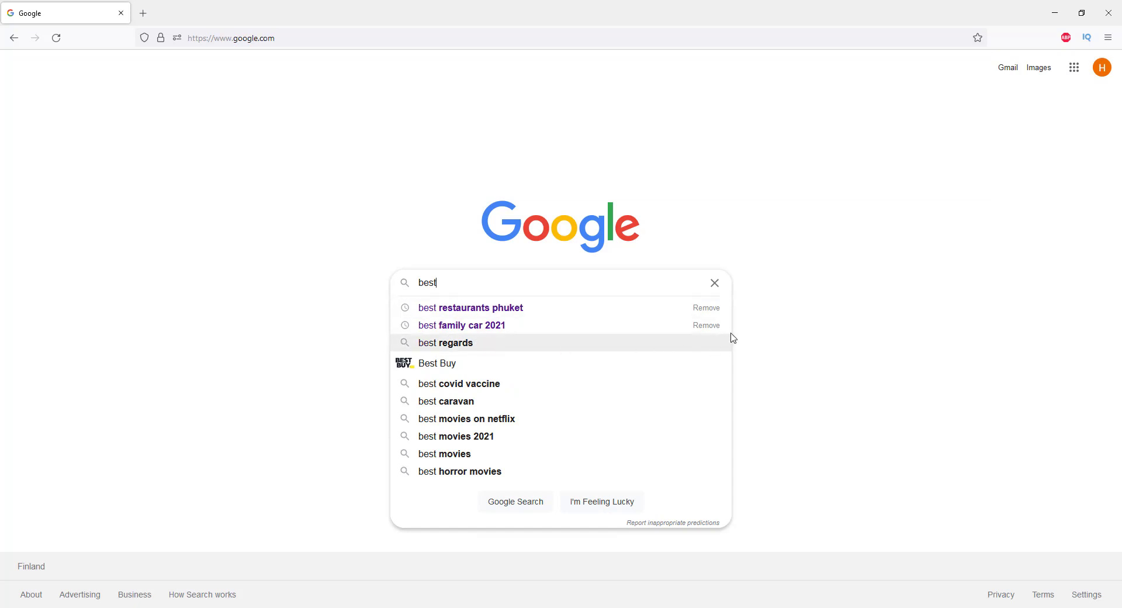
mouse_move(757, 328)
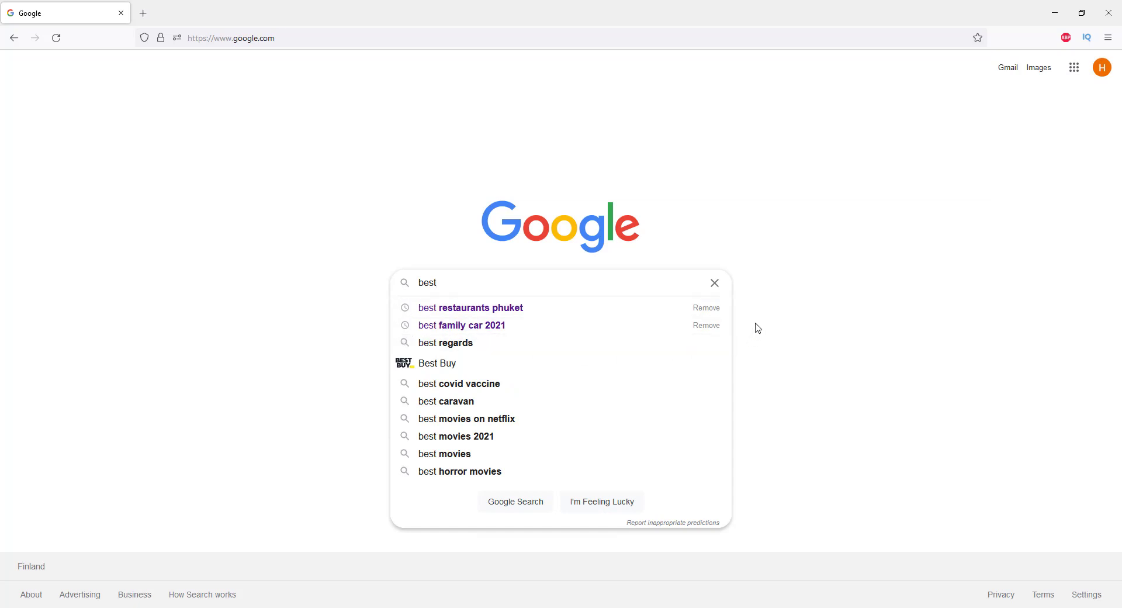
mouse_move(675, 281)
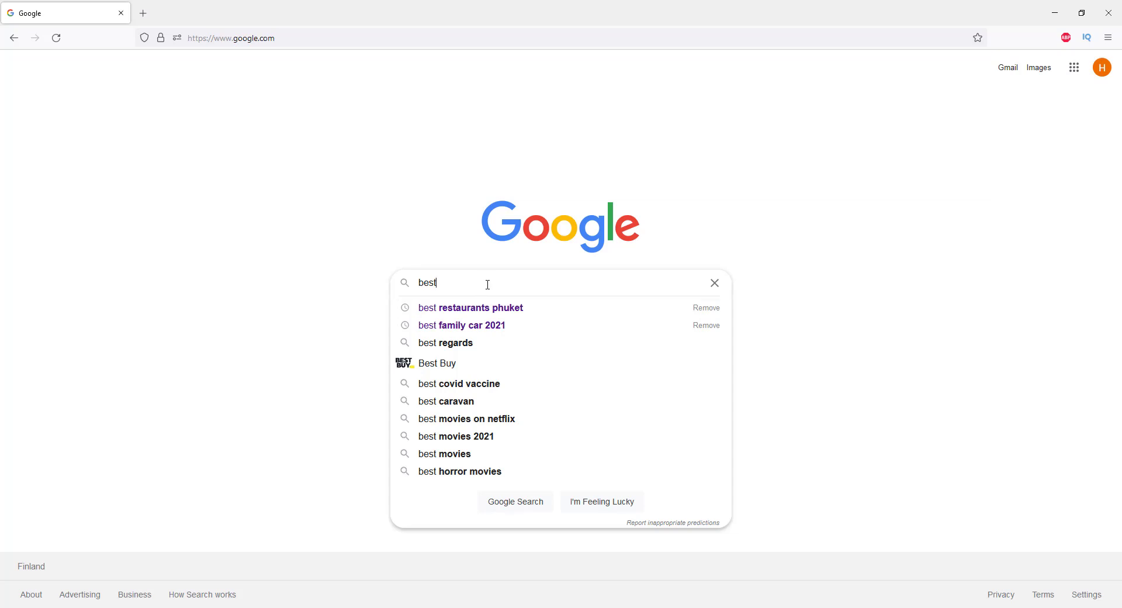
click(714, 283)
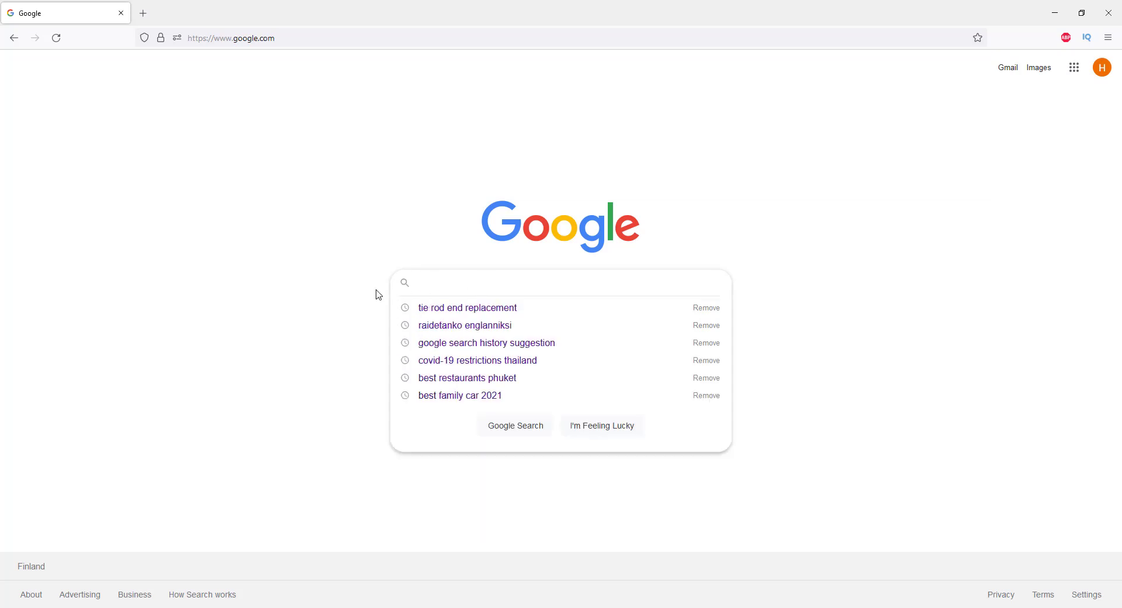
click(561, 281)
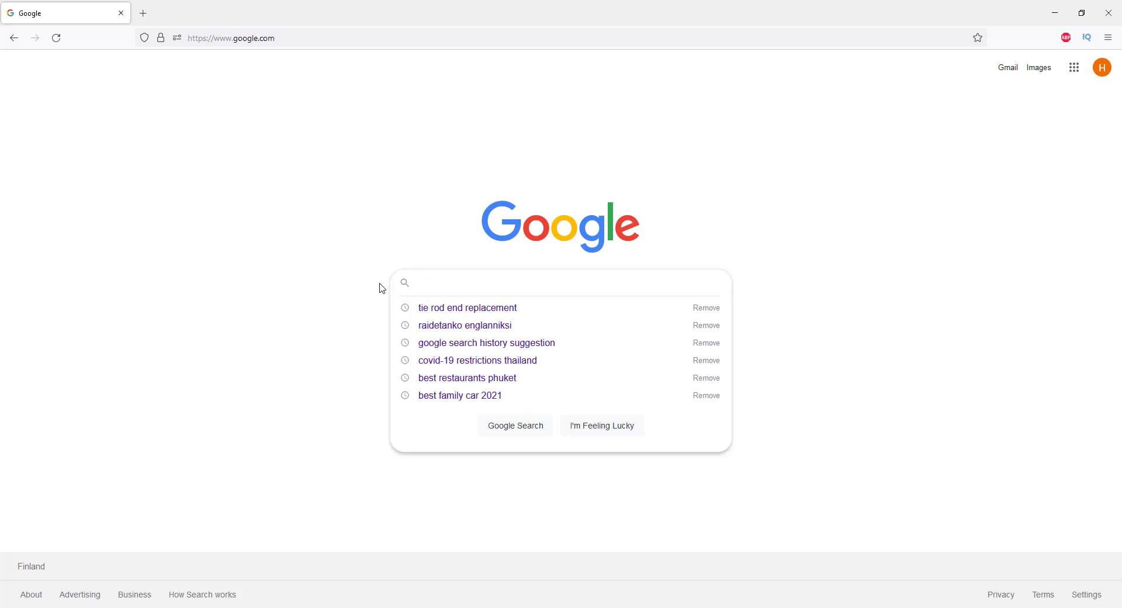
mouse_move(382, 301)
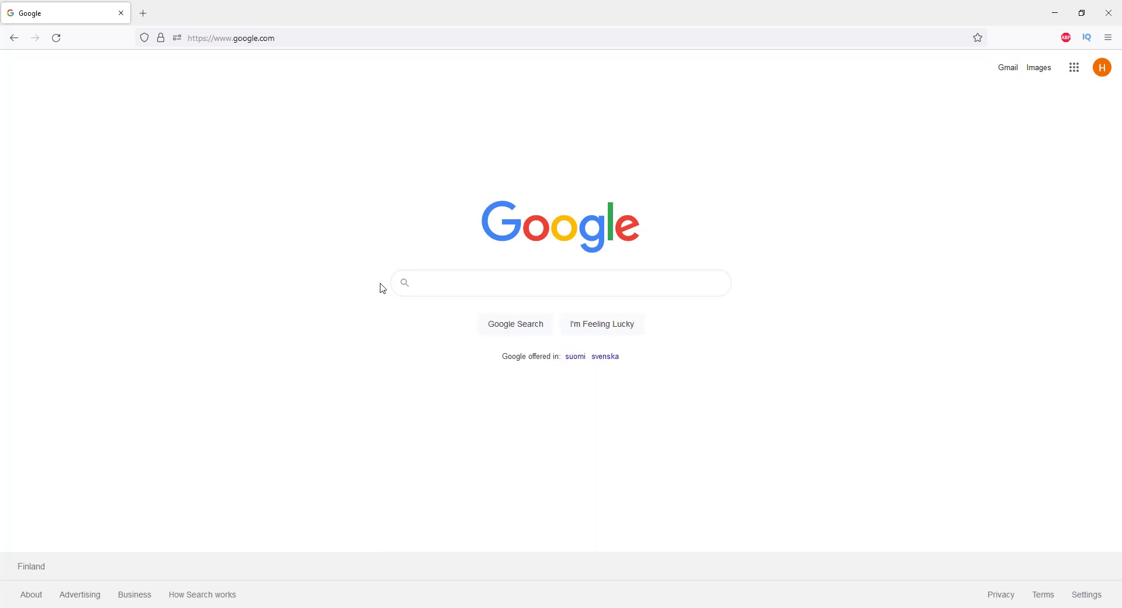
click(561, 283)
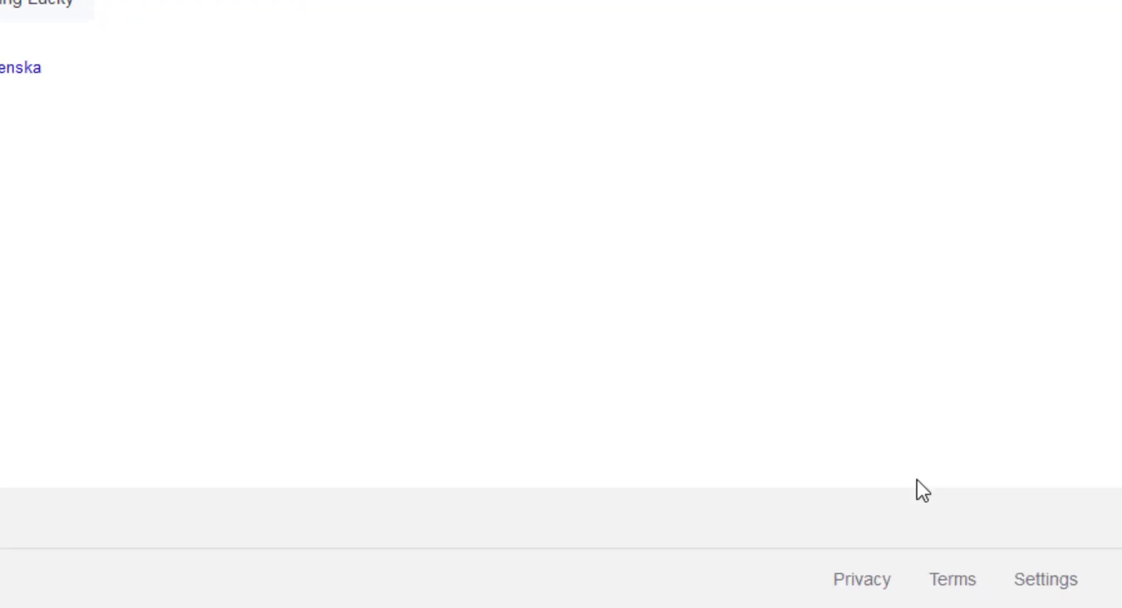
click(1046, 579)
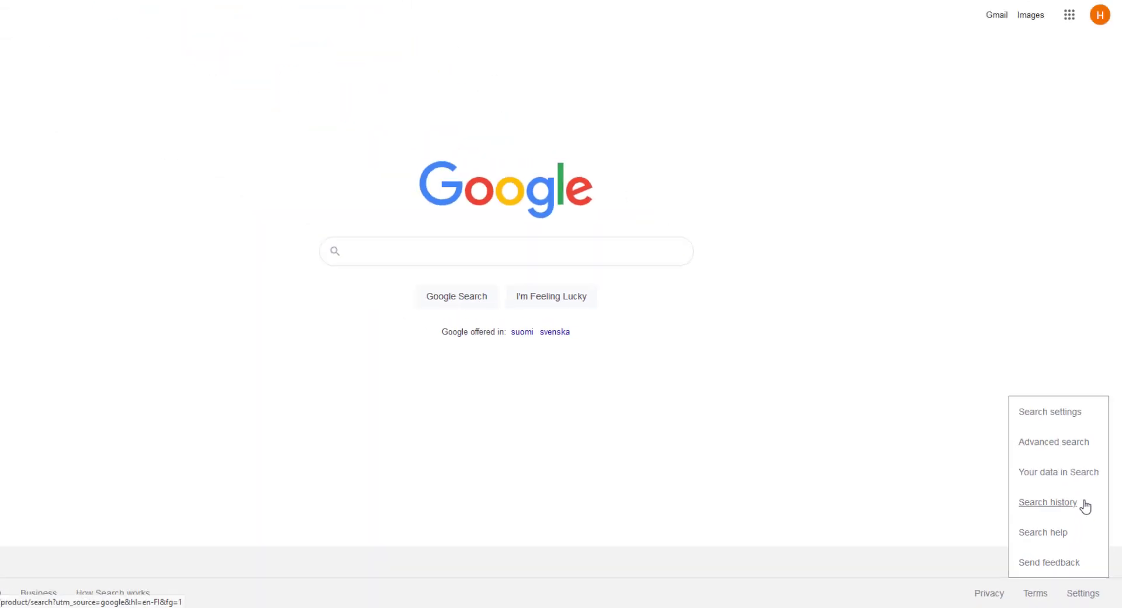
Open the Search history page showing the Web & App Activity controls
click(1048, 502)
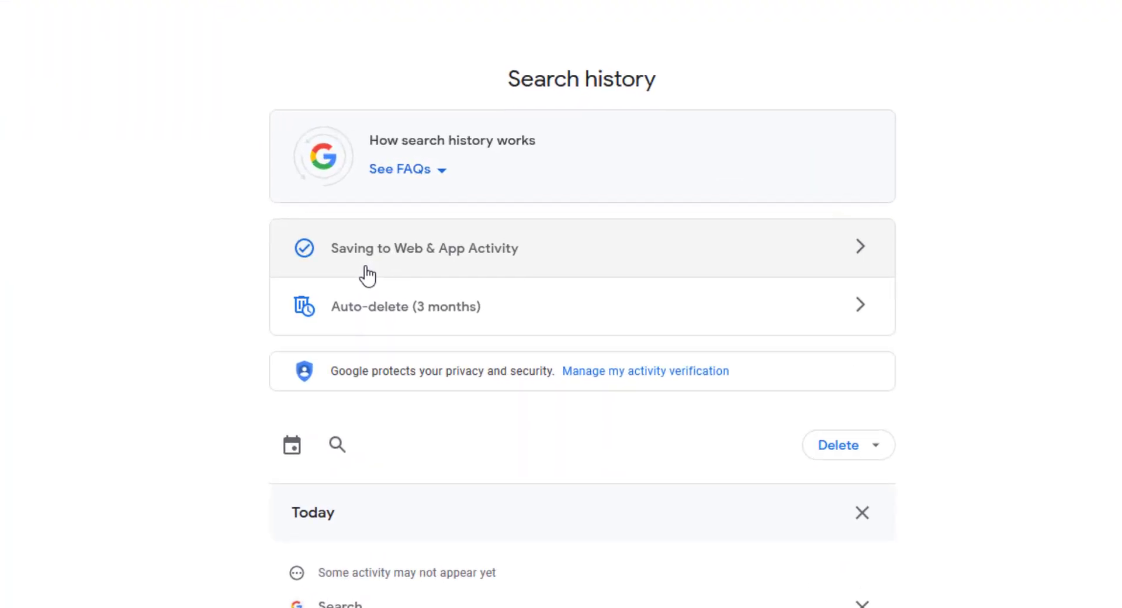
mouse_move(405, 276)
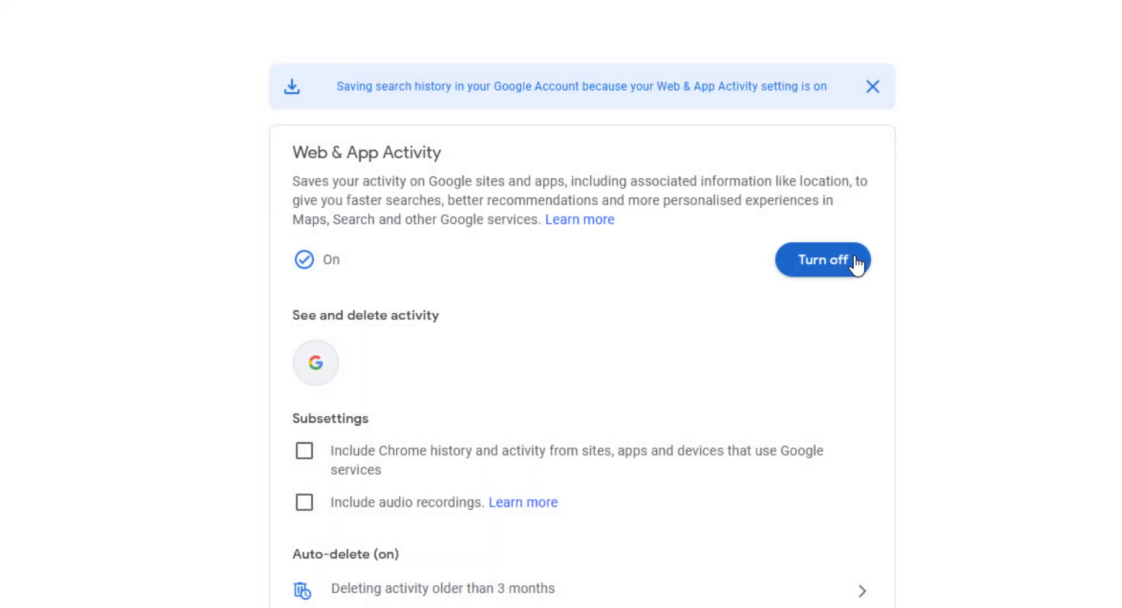
mouse_move(871, 285)
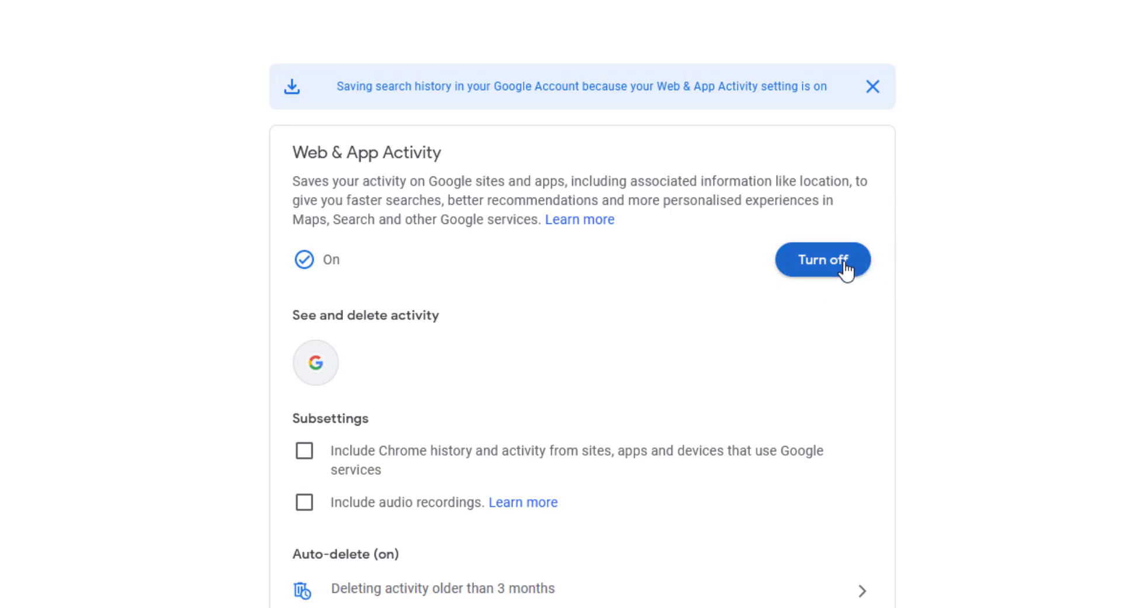
Pause Web & App Activity, confirming the dialog and dismissing the notice
click(822, 258)
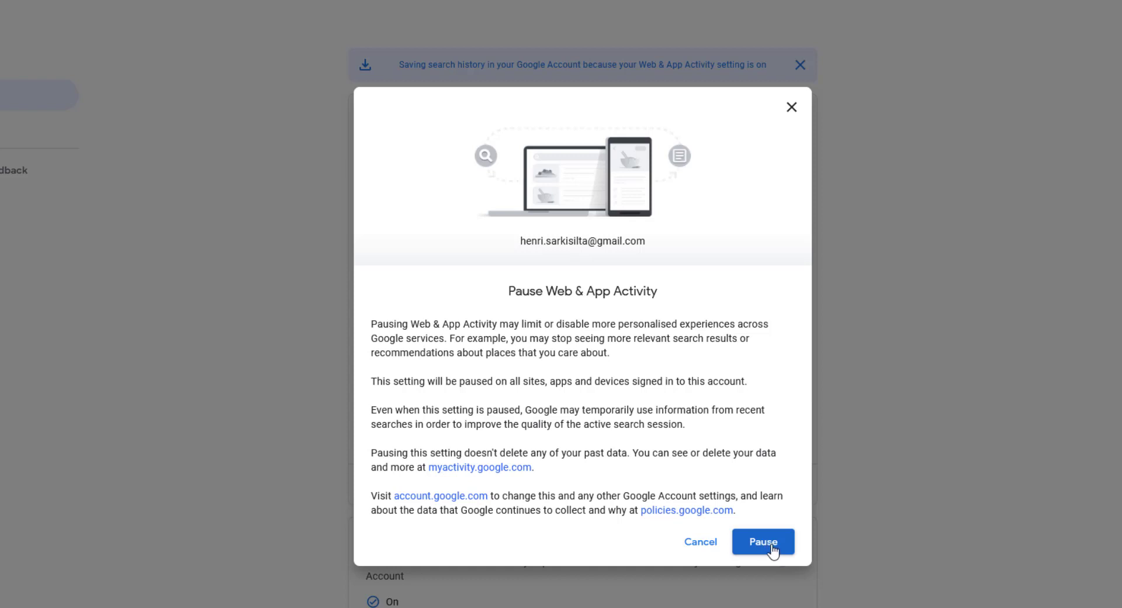
click(762, 542)
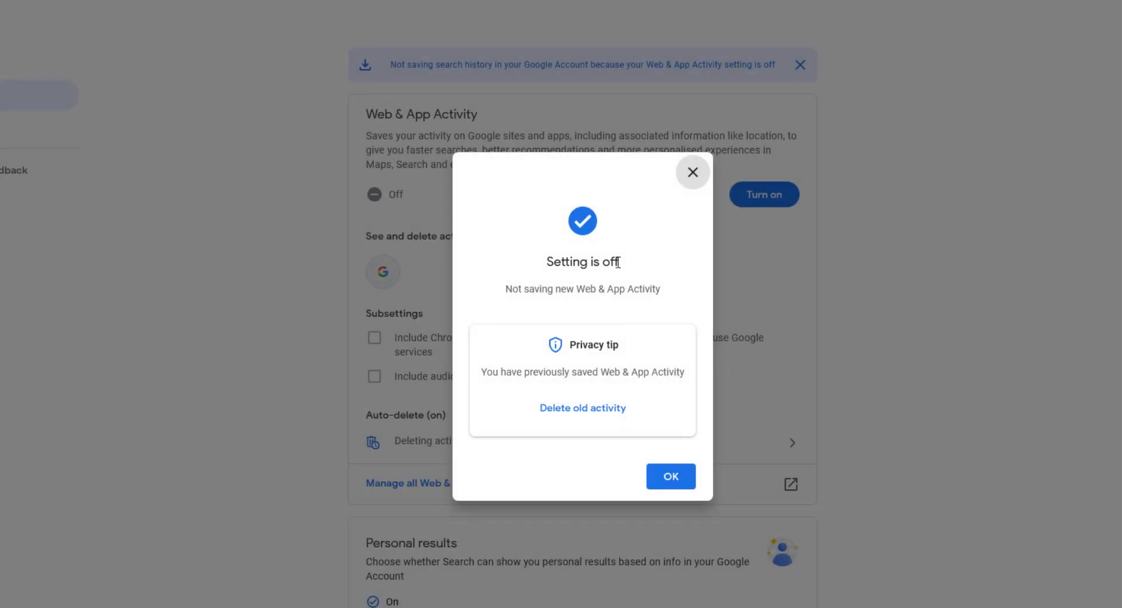
mouse_move(672, 476)
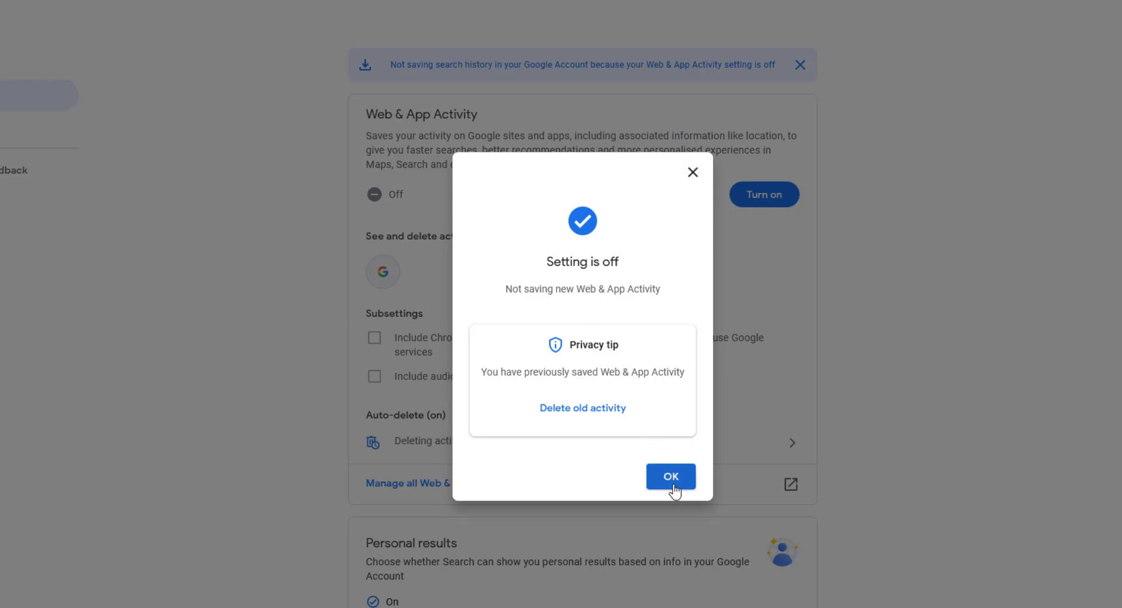
click(671, 477)
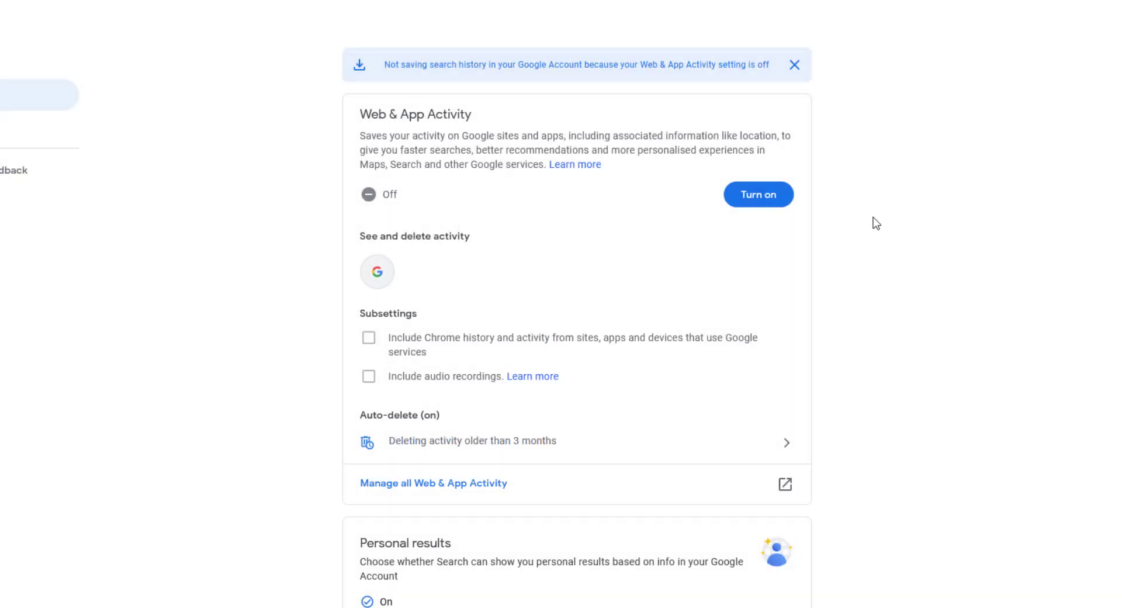
mouse_move(908, 230)
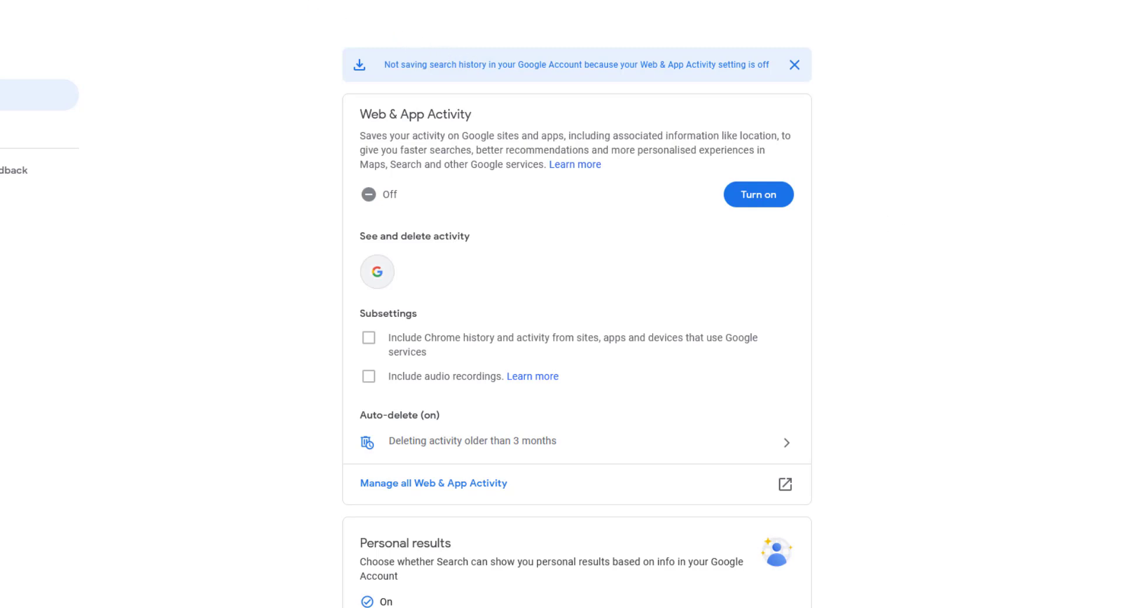
Type 'google.com' and 'be' to check predictions, then clear and refocus the search box
text(google.com)
text(s)
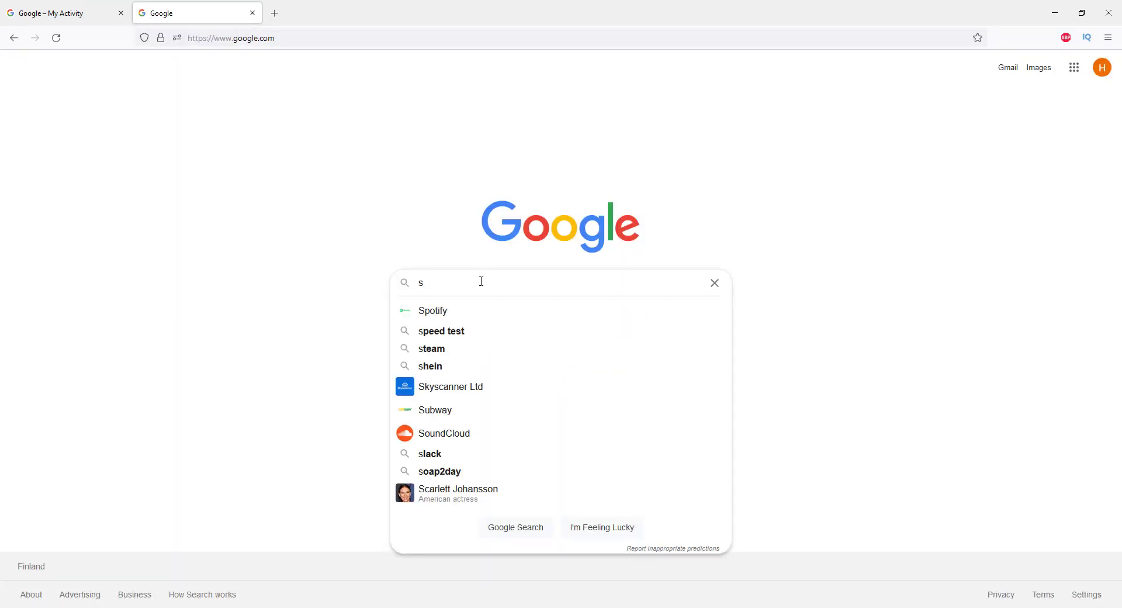
text(be)
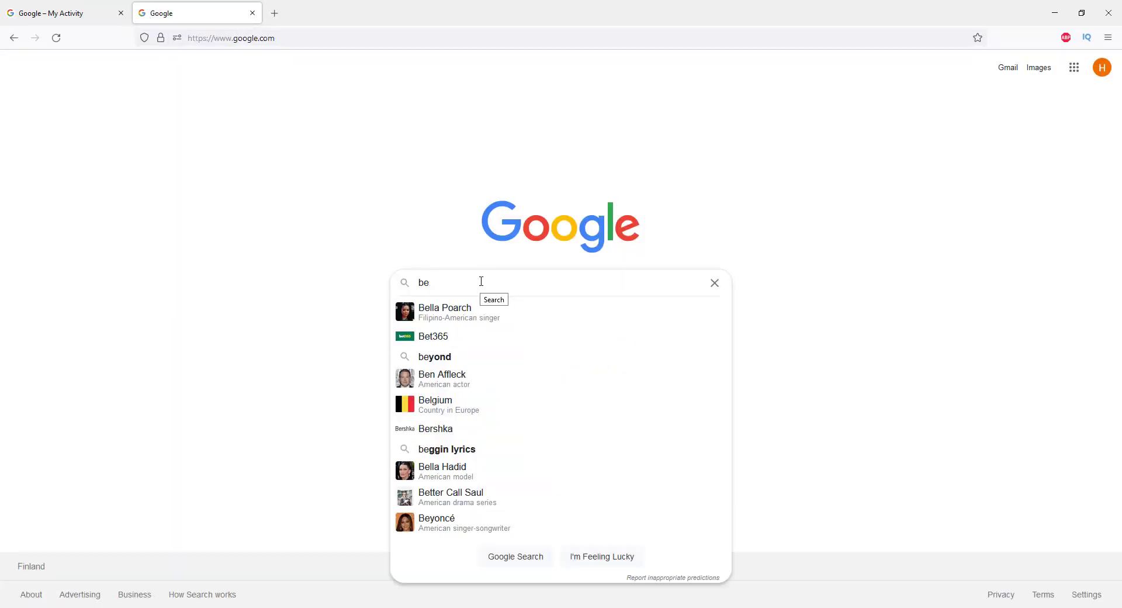
click(714, 282)
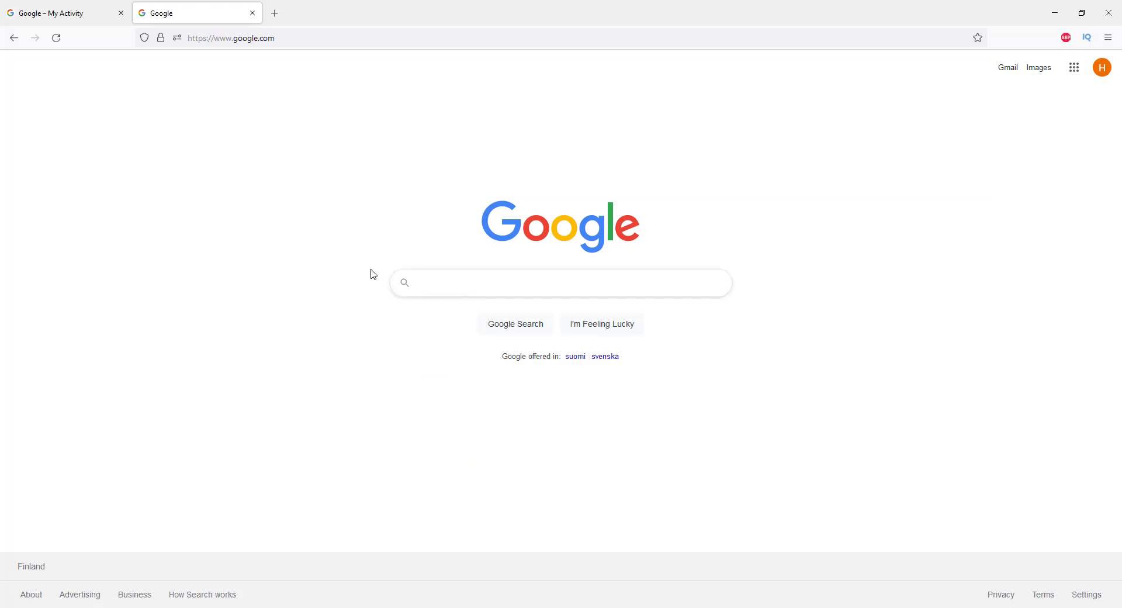
click(561, 282)
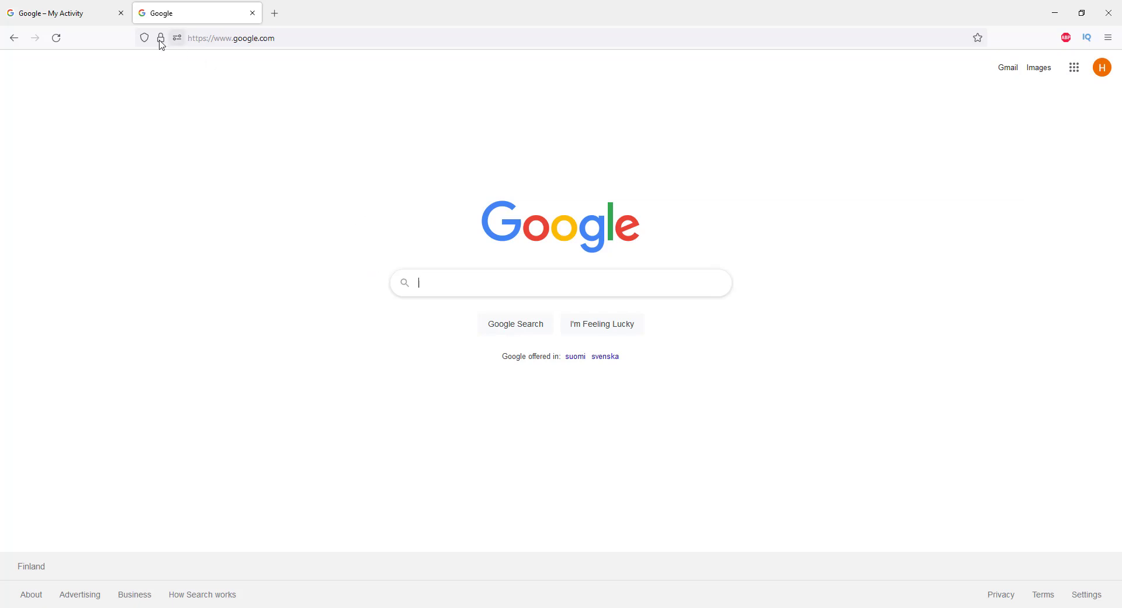
mouse_move(445, 127)
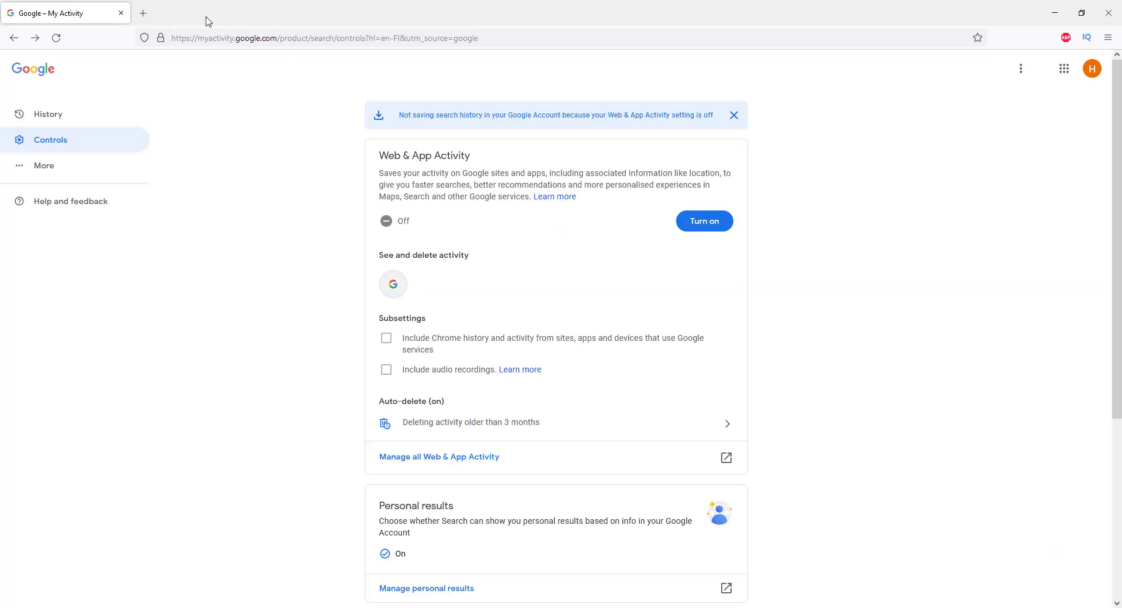
mouse_move(377, 103)
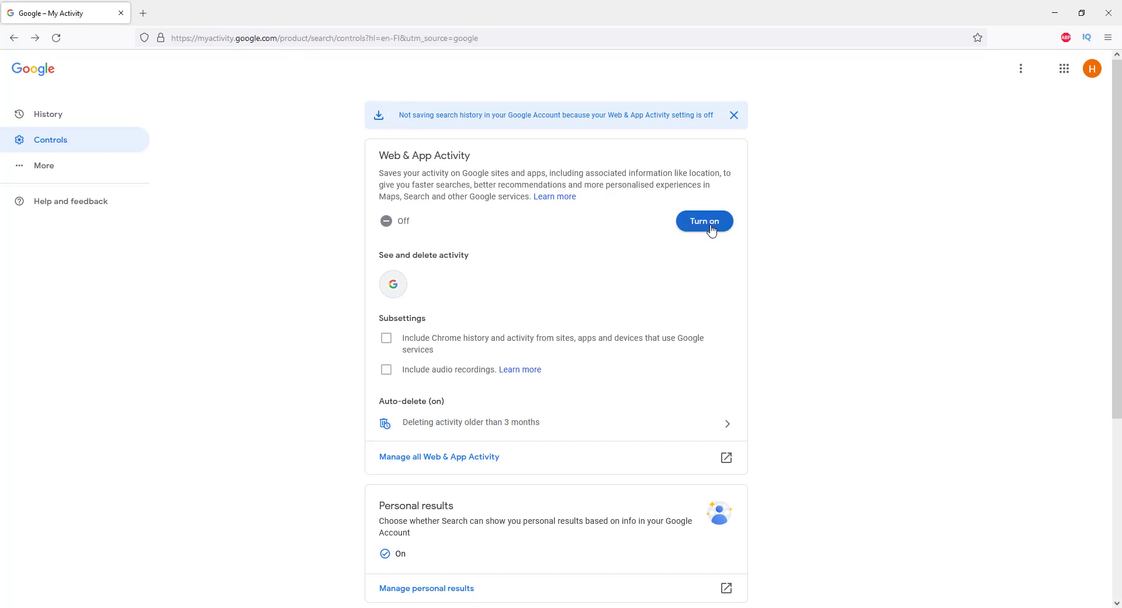
Switch Web & App Activity back on, confirming and dismissing the notice
click(704, 221)
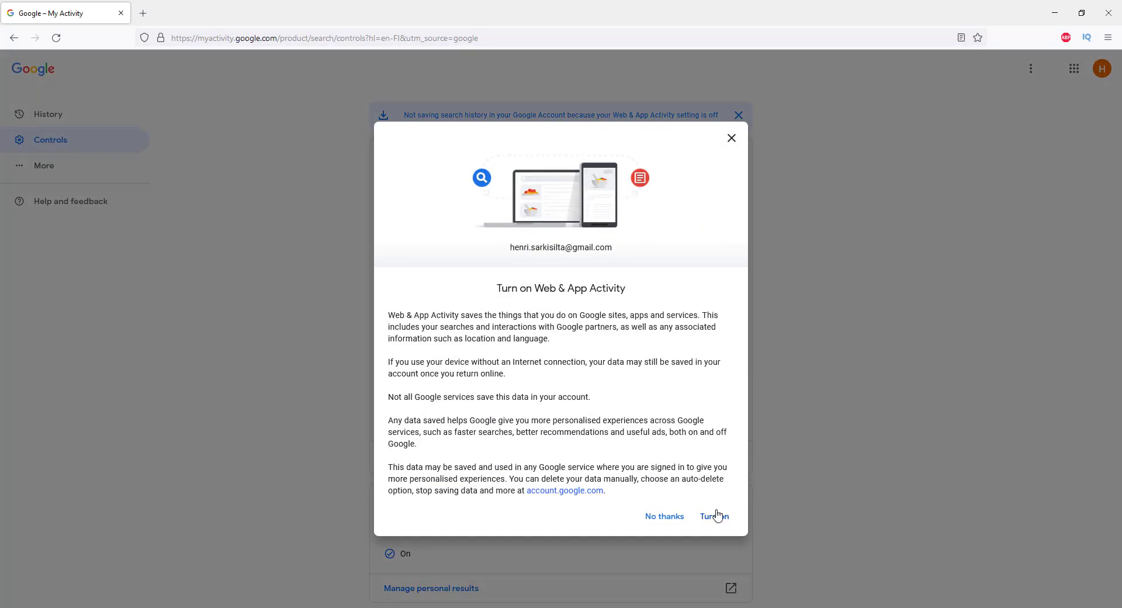
click(714, 516)
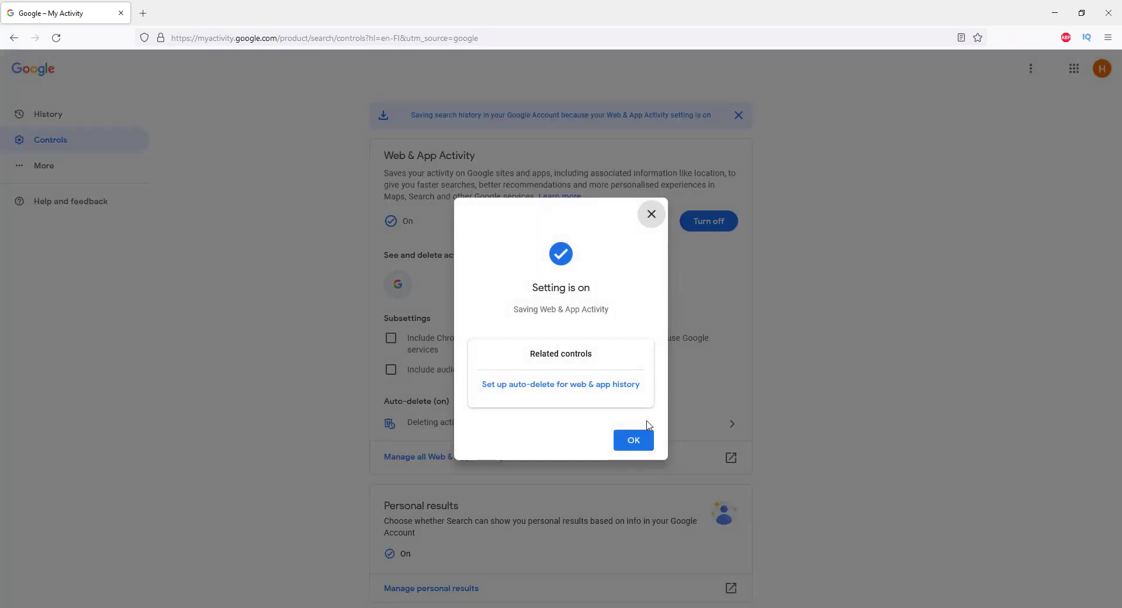
click(632, 440)
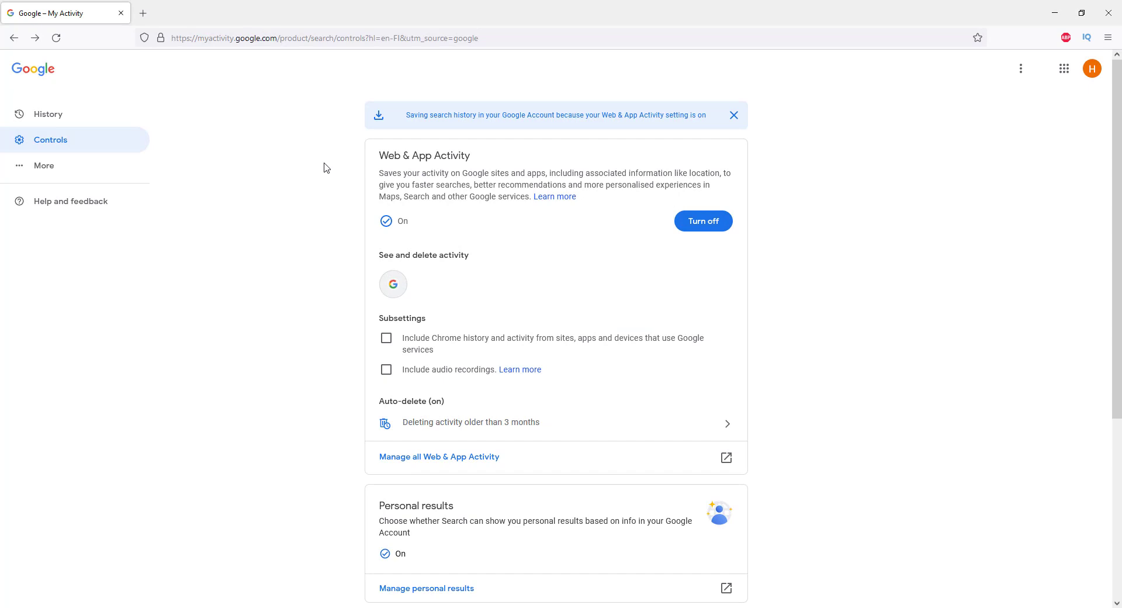
scroll(down, 3)
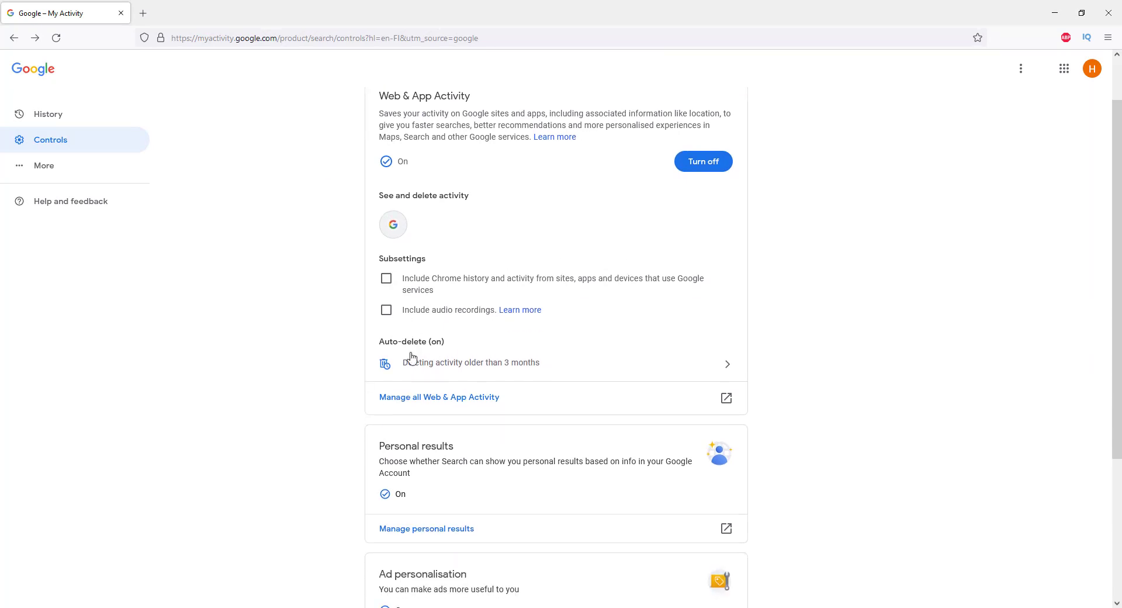
mouse_move(385, 343)
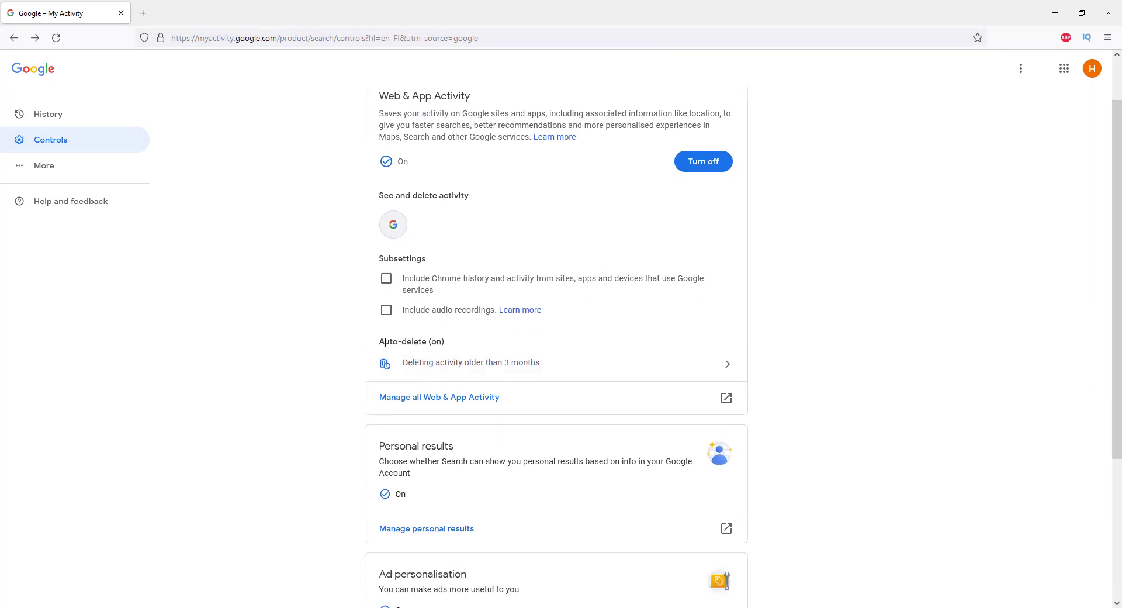
mouse_move(398, 367)
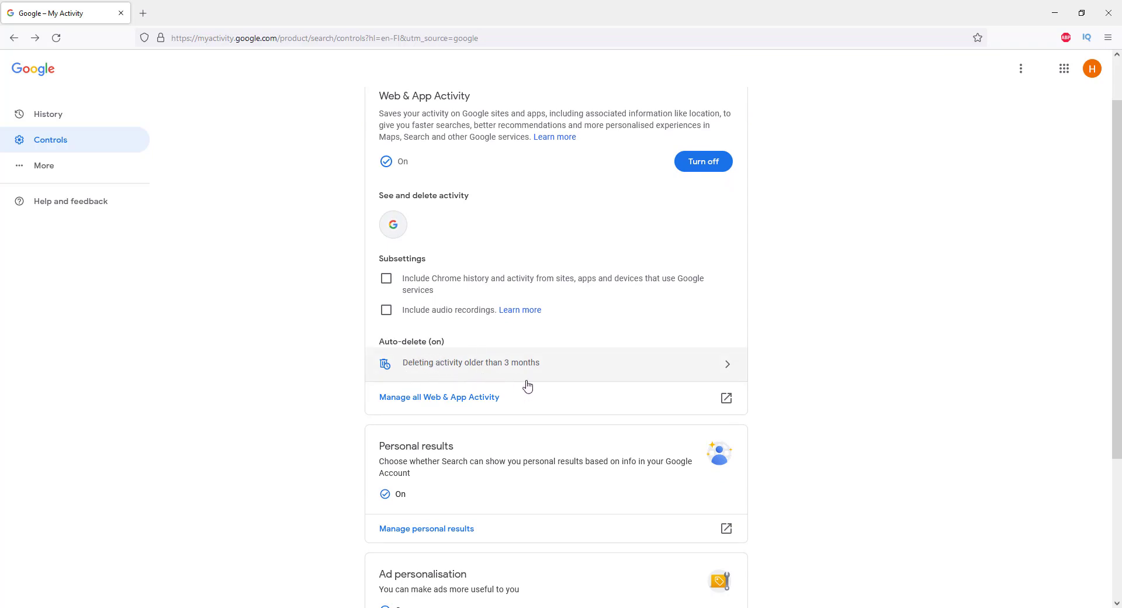
click(471, 363)
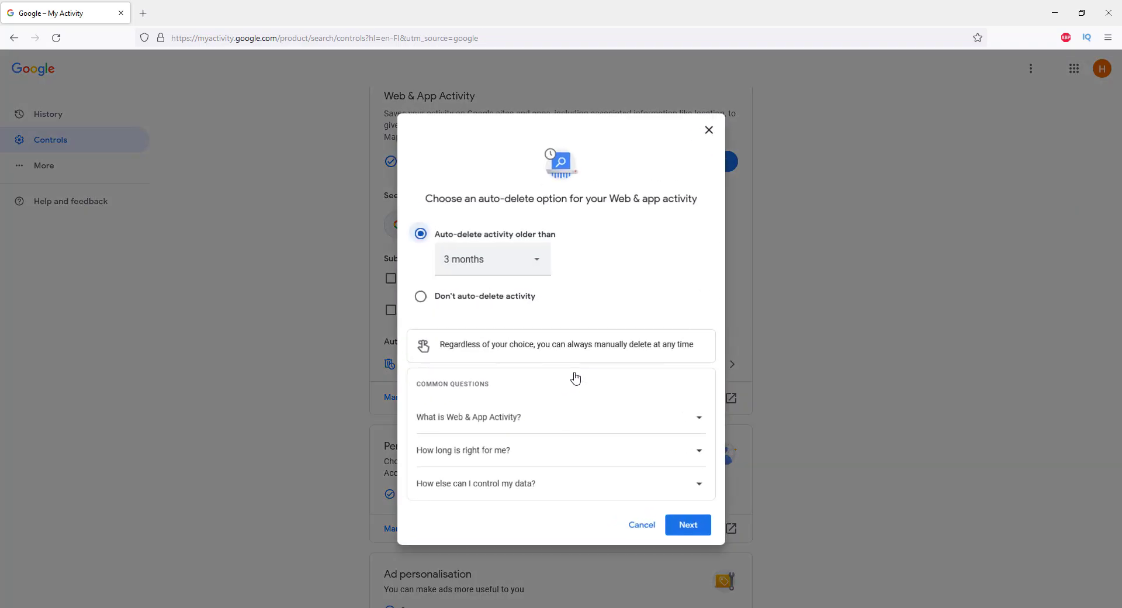
mouse_move(492, 243)
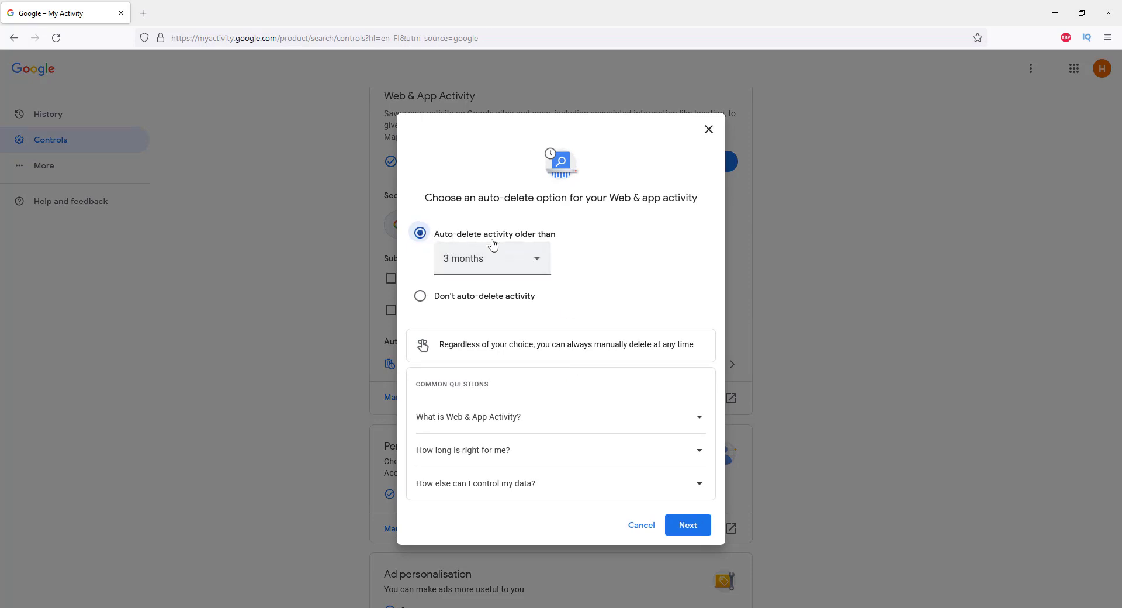
click(492, 258)
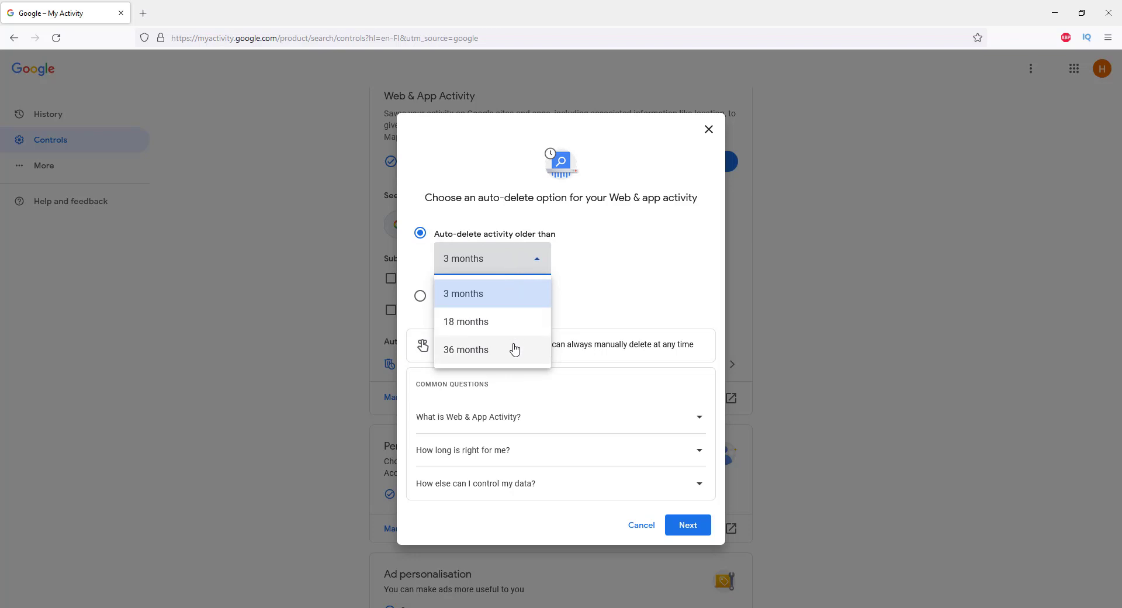
mouse_move(516, 294)
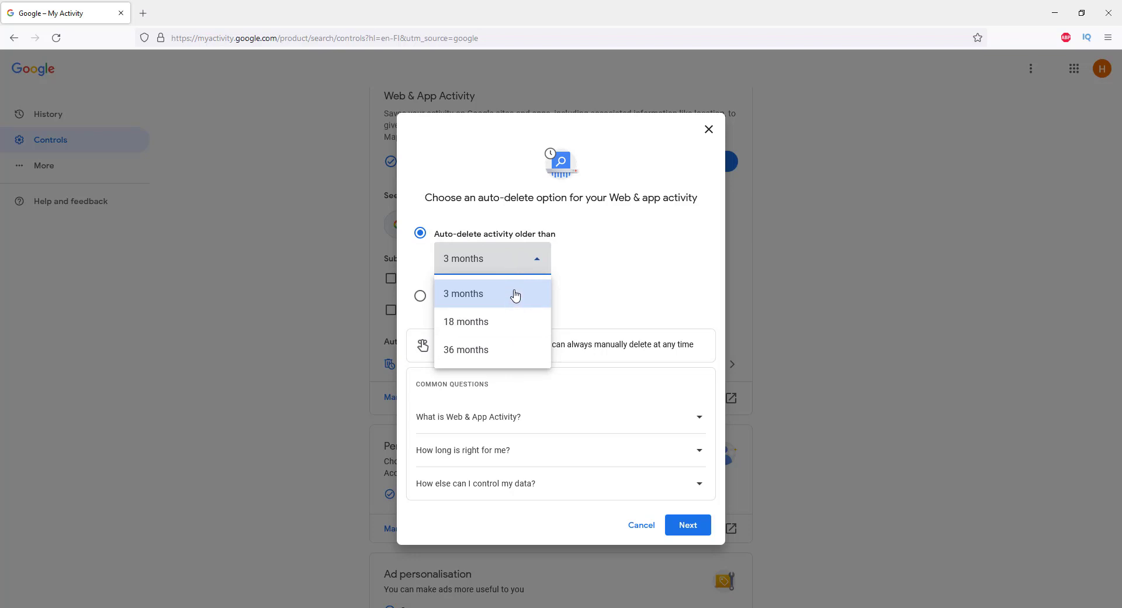
mouse_move(536, 263)
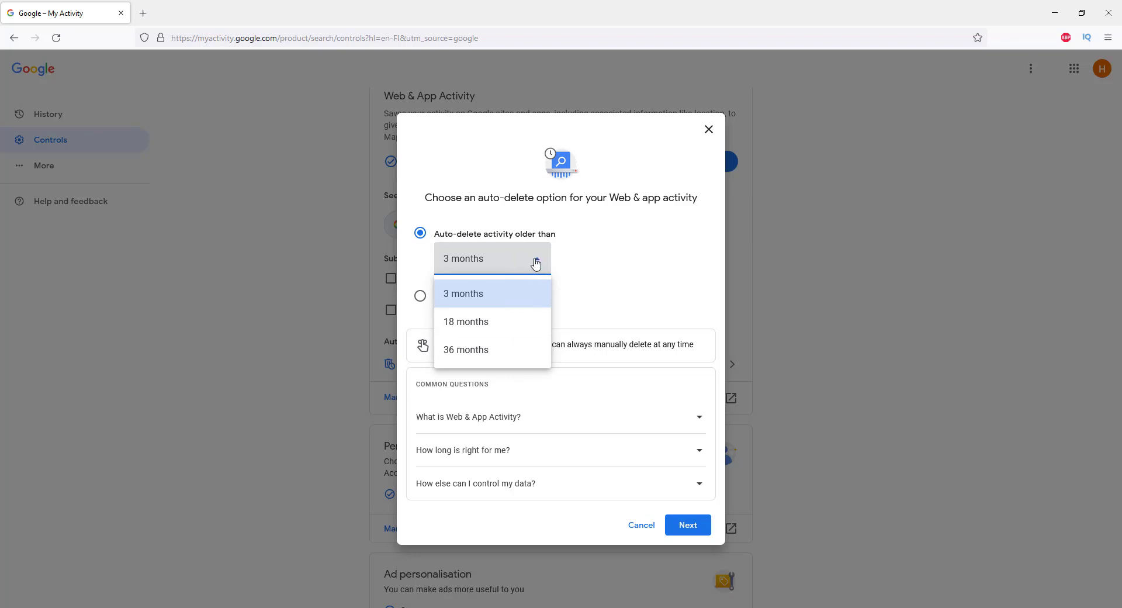
click(463, 293)
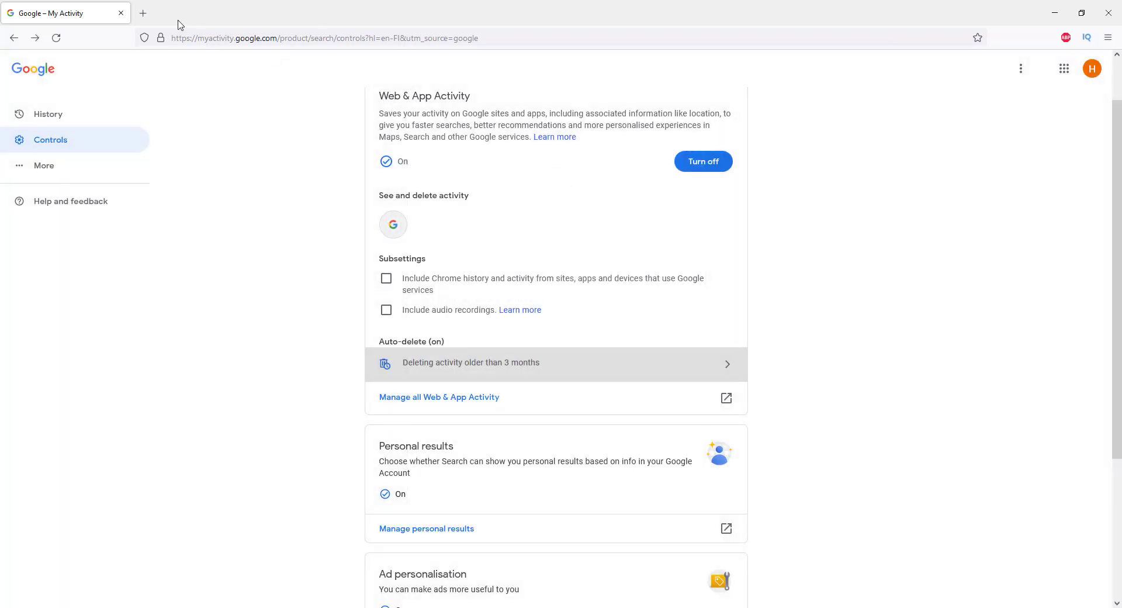
click(143, 13)
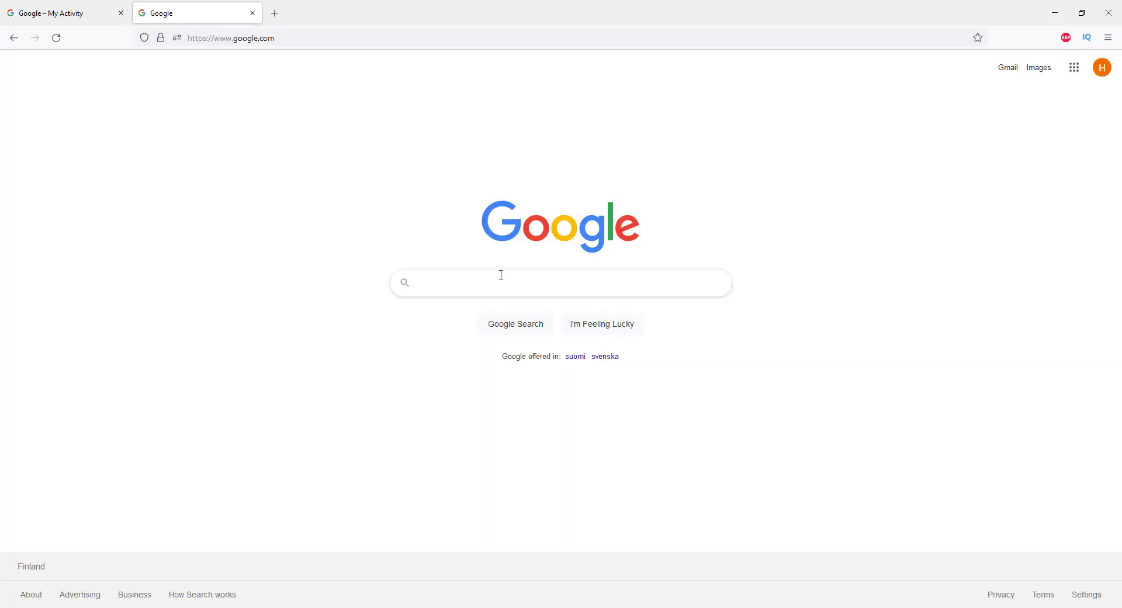
mouse_move(501, 279)
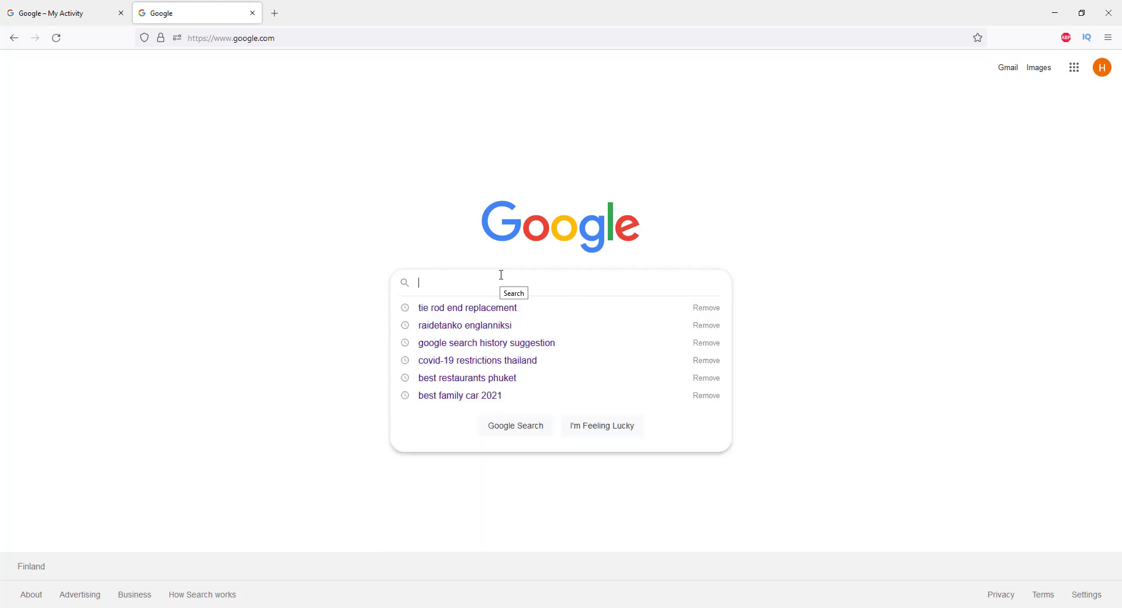
Type 'b' to see recent search suggestions, then return to the My Activity page
text(b)
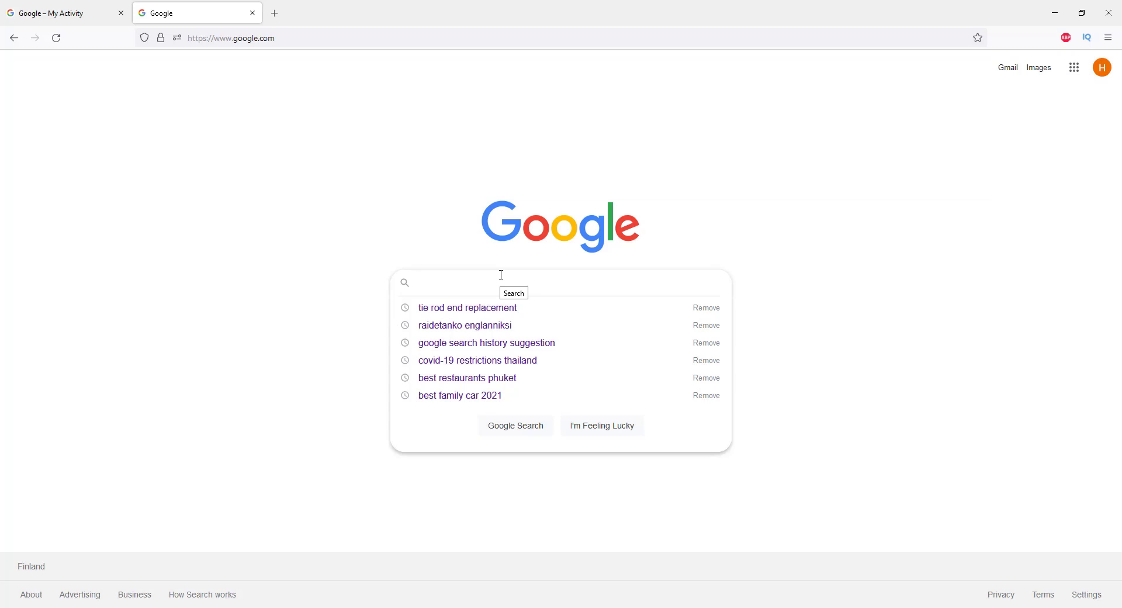
click(458, 282)
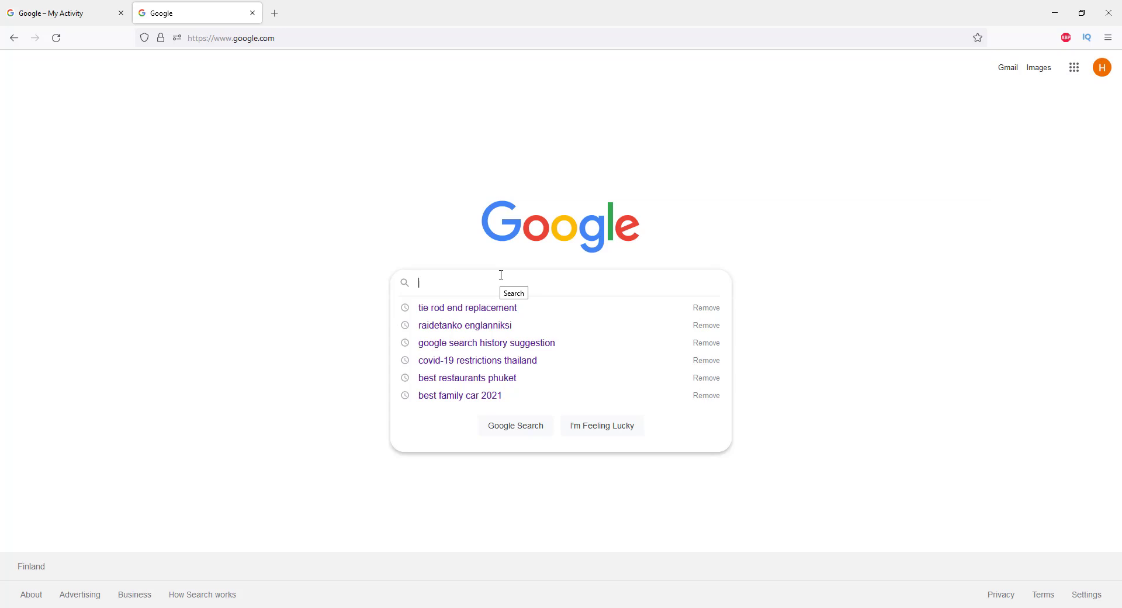
click(47, 13)
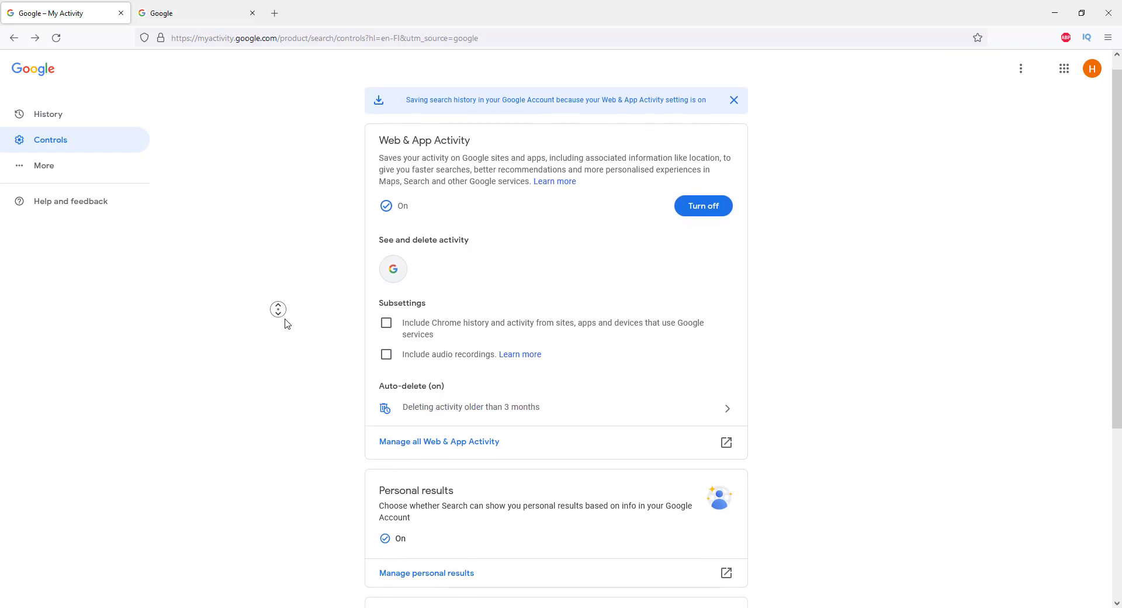
scroll(down, 3)
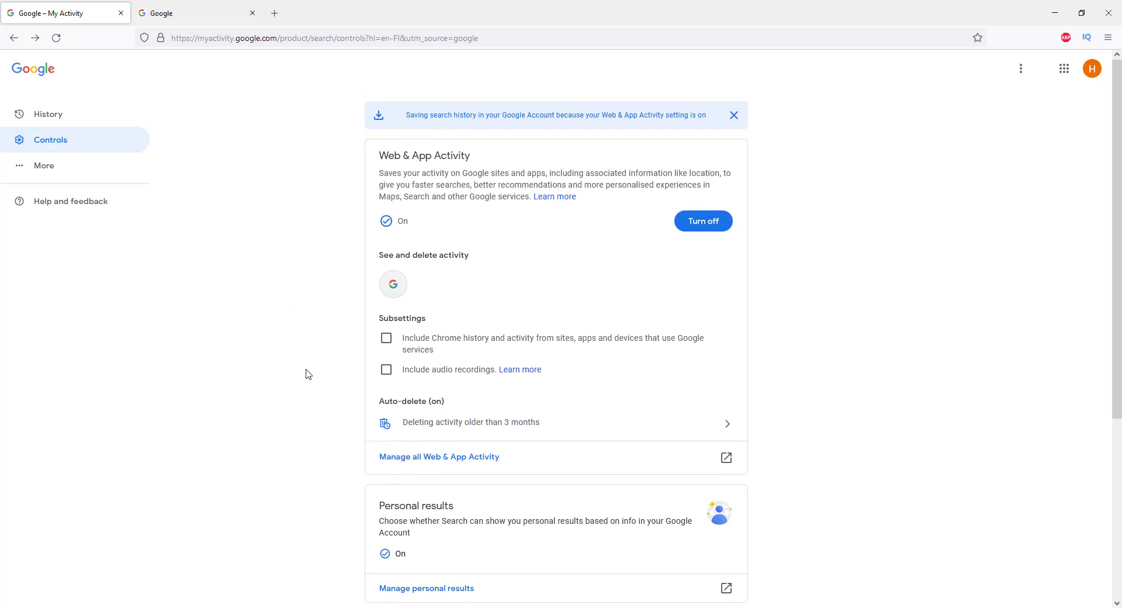